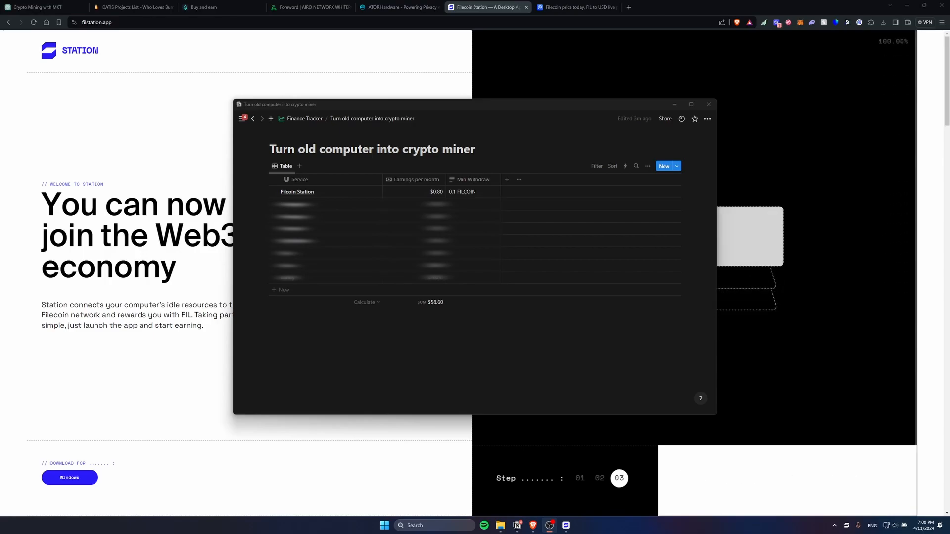
# Step: Review the Notion crypto-miner tracker and return to the filstation.app browser page
pyautogui.click(690, 104)
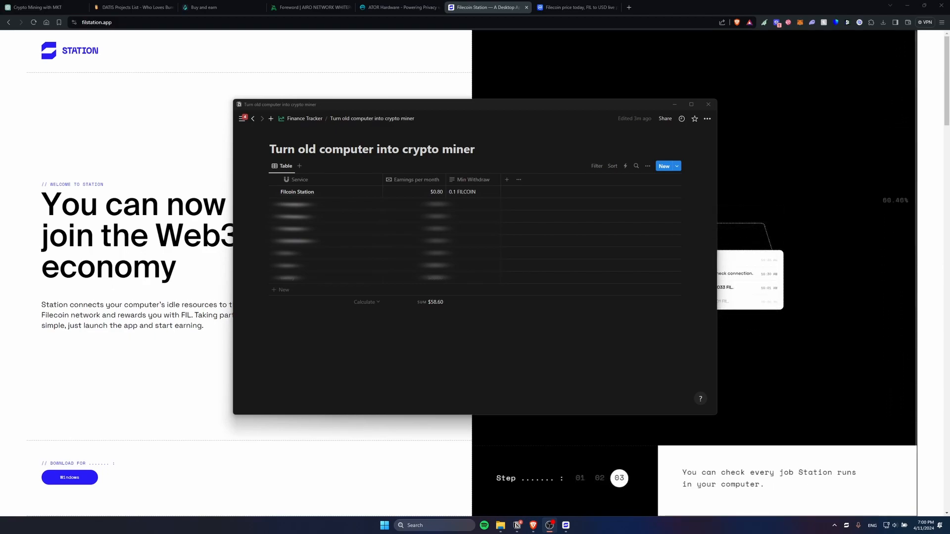
pyautogui.click(579, 479)
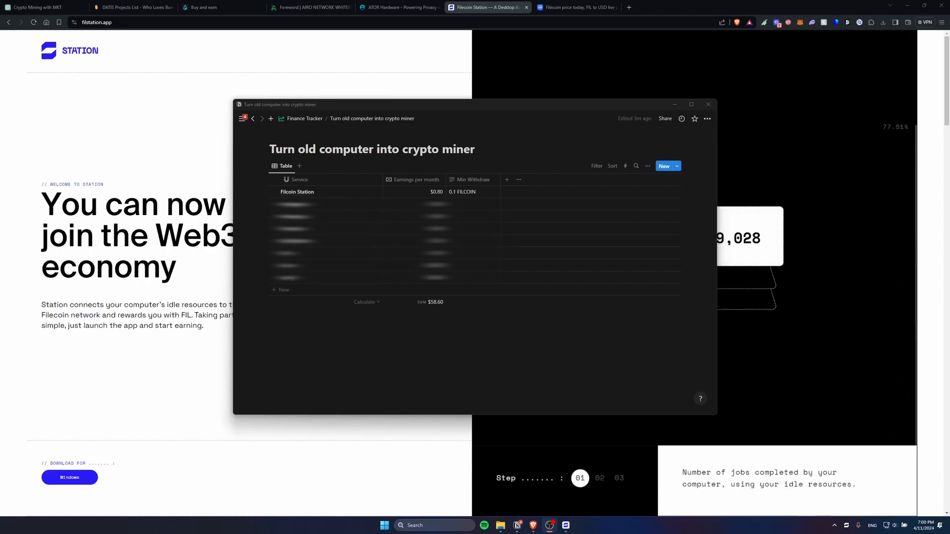
pyautogui.click(707, 104)
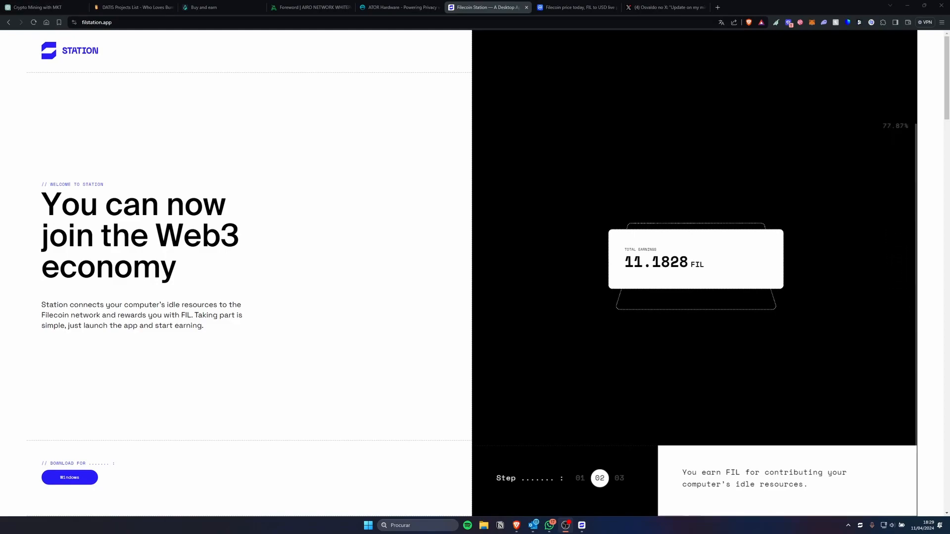
pyautogui.click(617, 478)
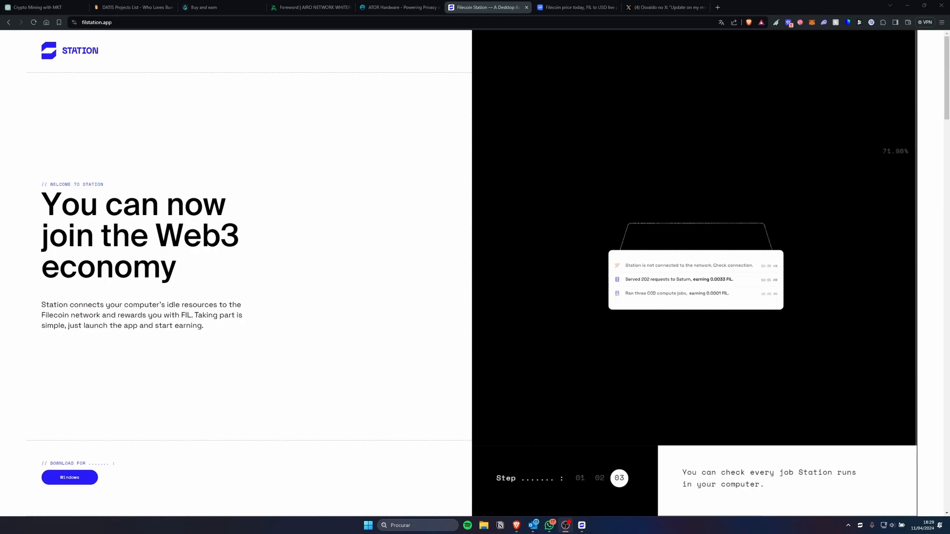
pyautogui.click(600, 478)
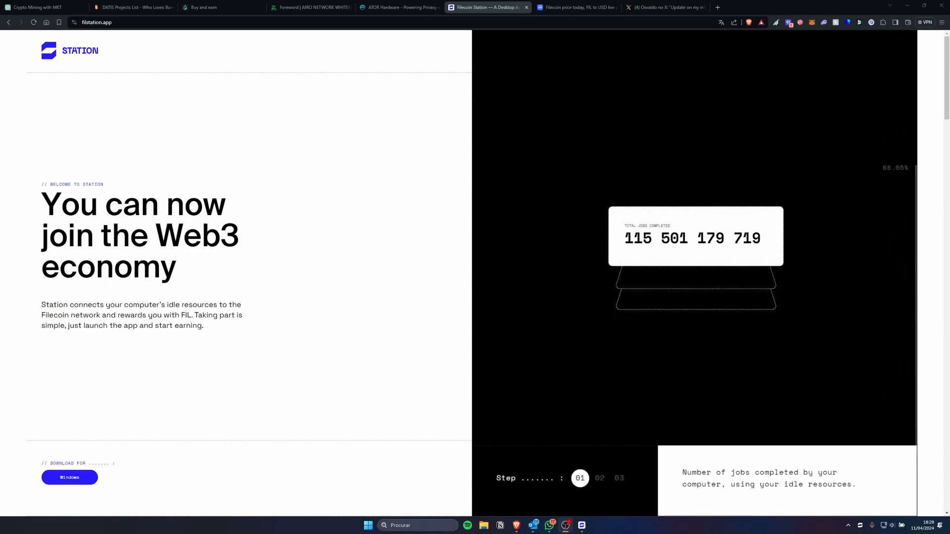
pyautogui.click(600, 478)
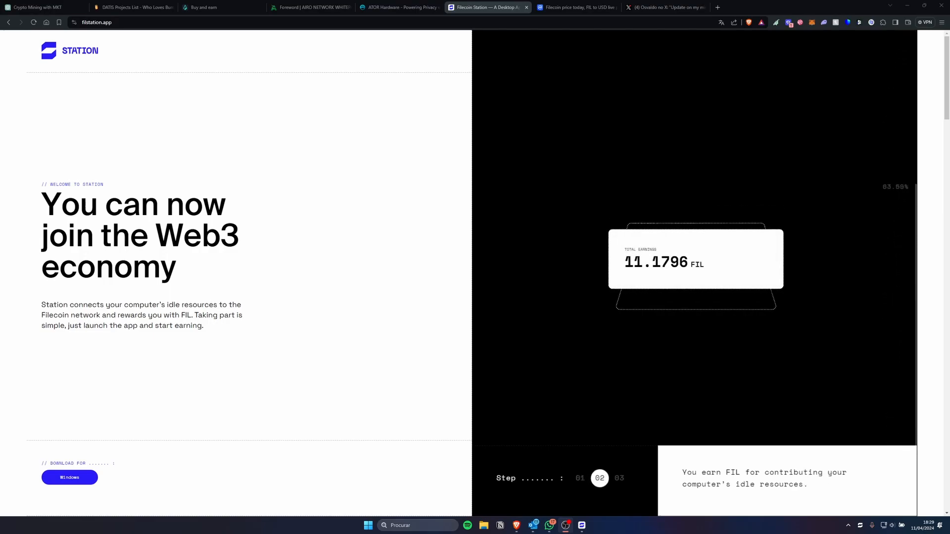
# Step: Scroll past the Download, Connect and Contribute steps to the 'Still not clear?' FAQ section
pyautogui.scroll(-3)
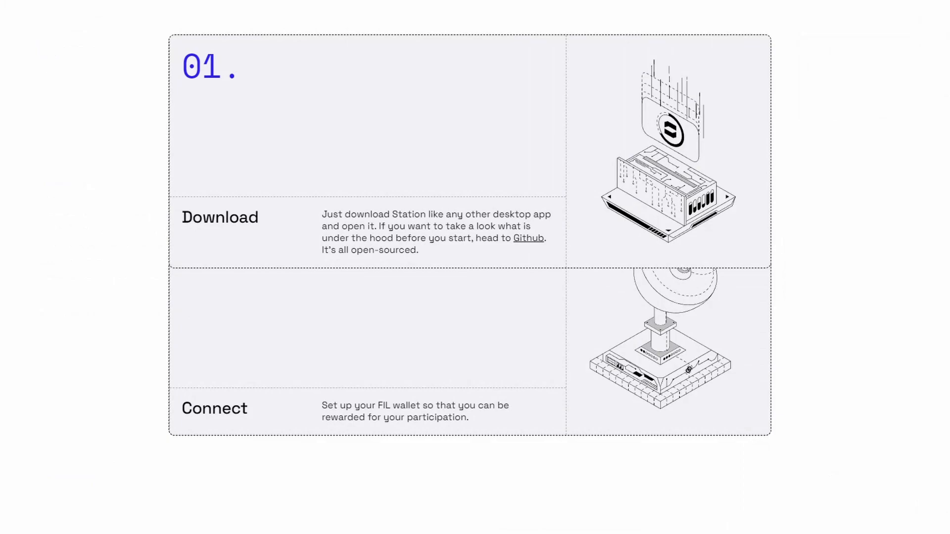
pyautogui.scroll(-3)
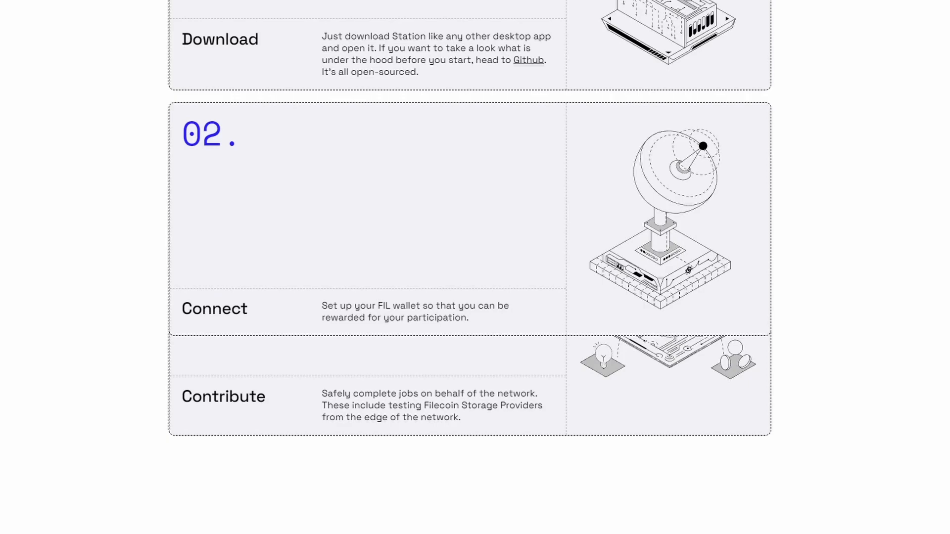
pyautogui.scroll(-3)
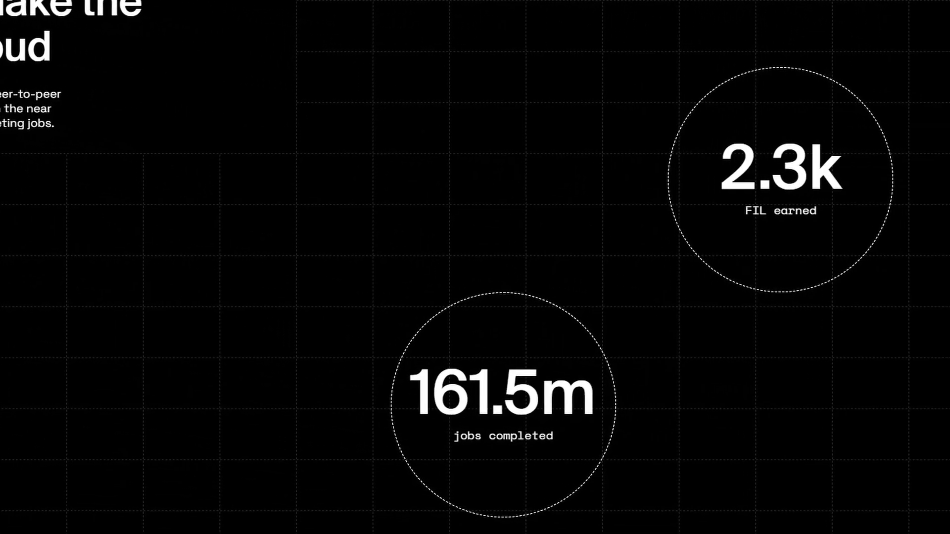
pyautogui.scroll(-3)
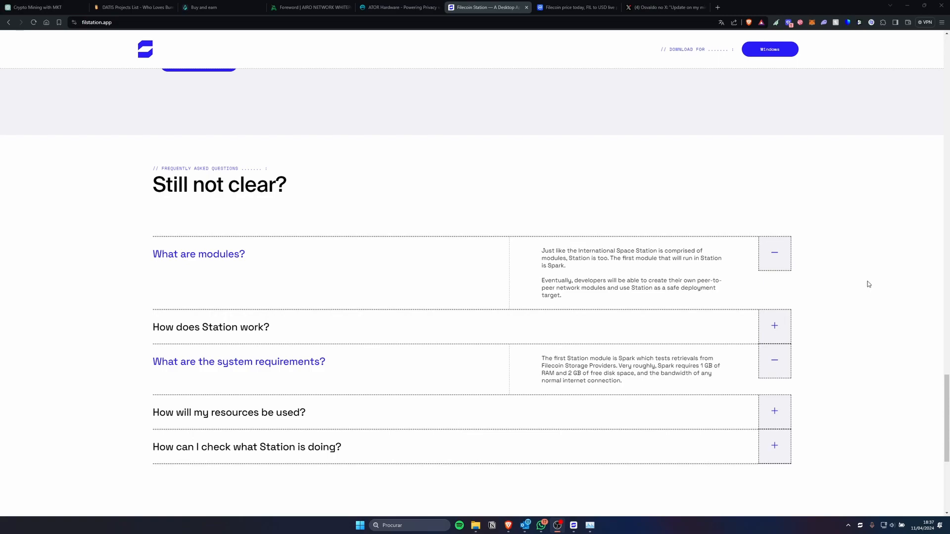
pyautogui.moveTo(594, 411)
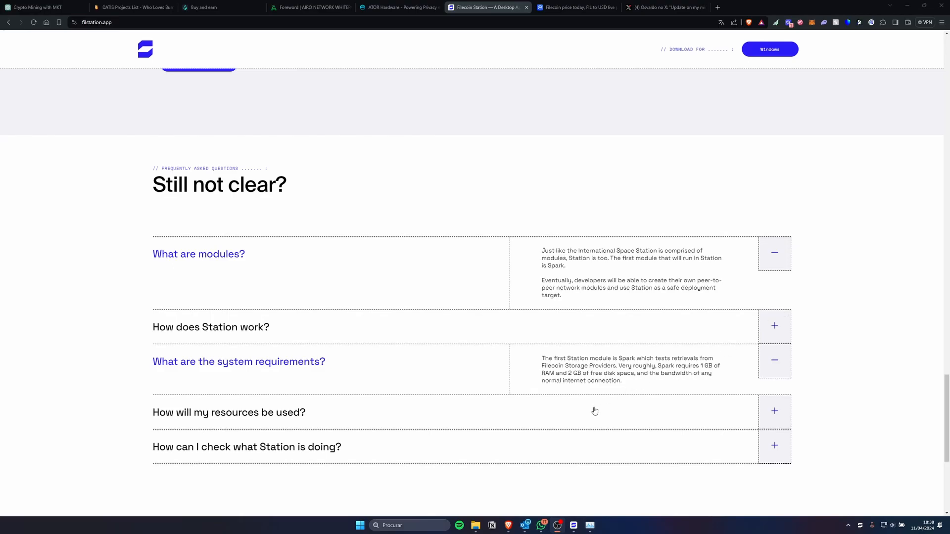
pyautogui.moveTo(657, 406)
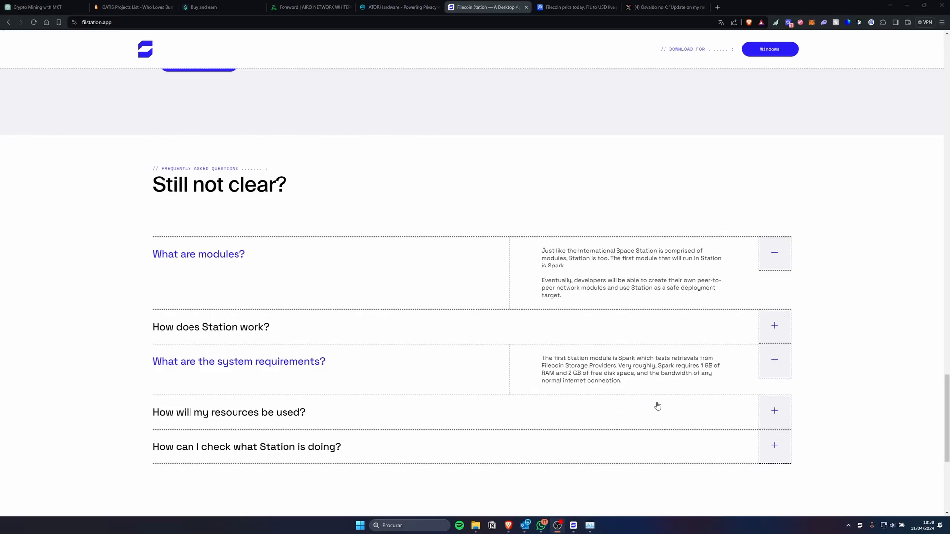
pyautogui.moveTo(617, 410)
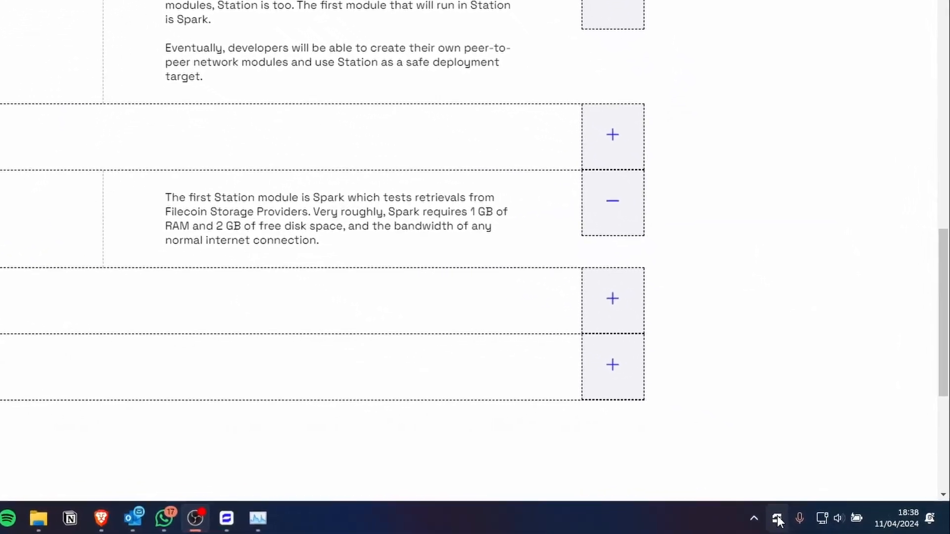
pyautogui.rightClick(778, 519)
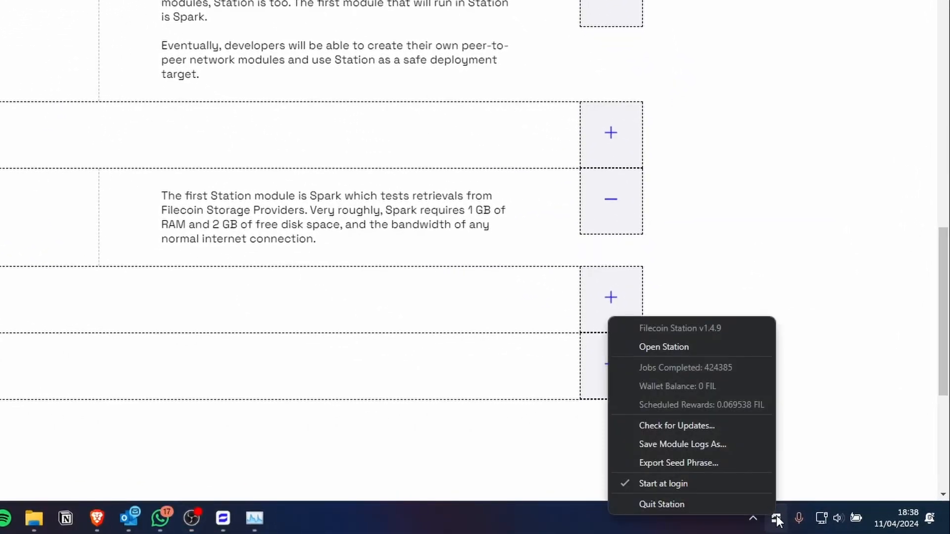
pyautogui.moveTo(708, 374)
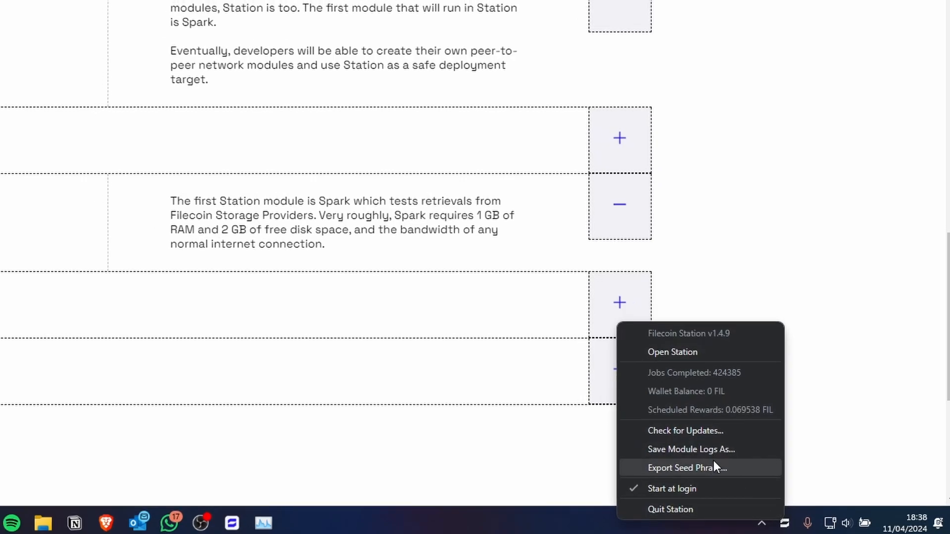
pyautogui.click(672, 352)
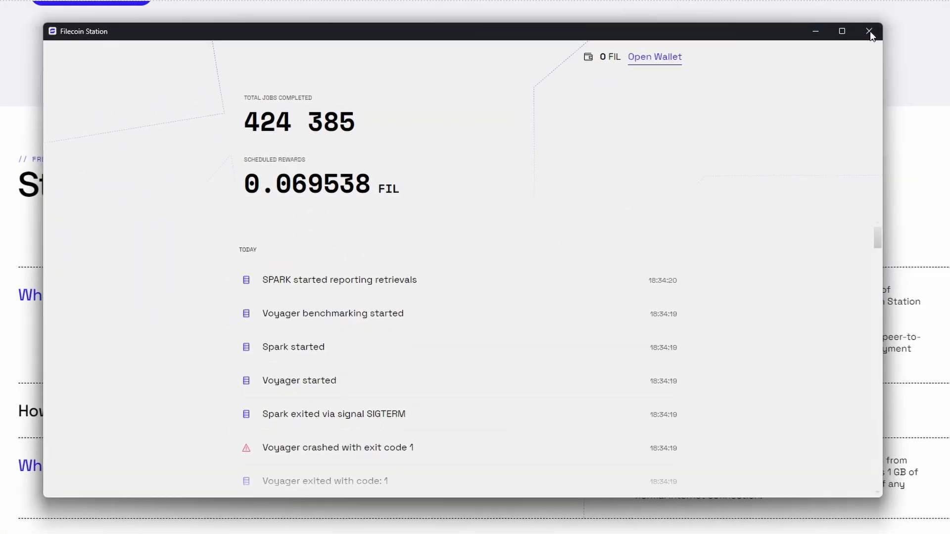
pyautogui.click(869, 31)
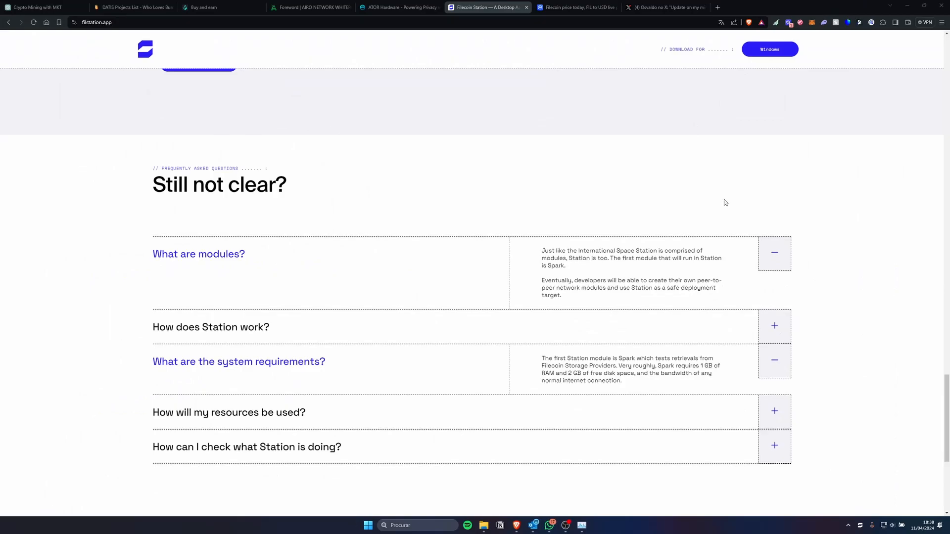
# Step: Download the Windows installer, saving Filecoin-Station (3).exe to the Youtube folder
pyautogui.scroll(3)
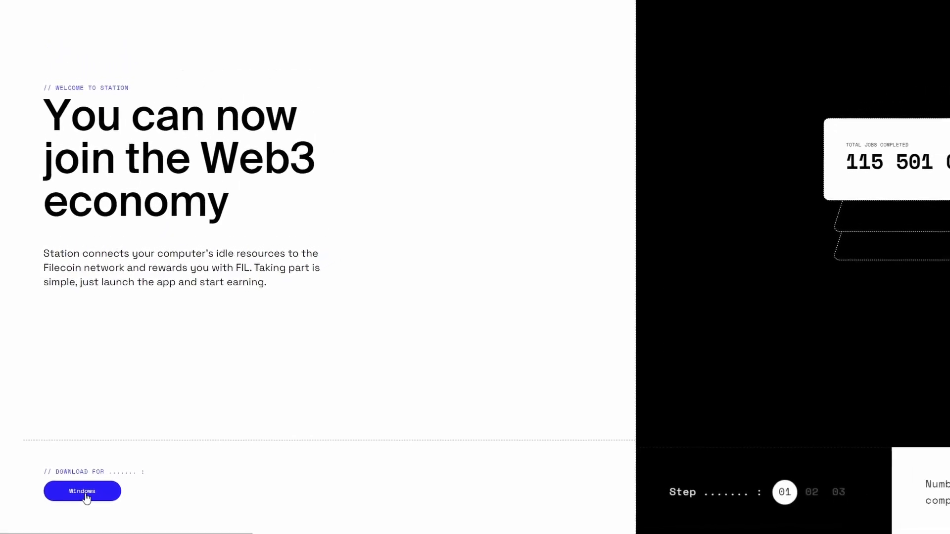
pyautogui.click(82, 491)
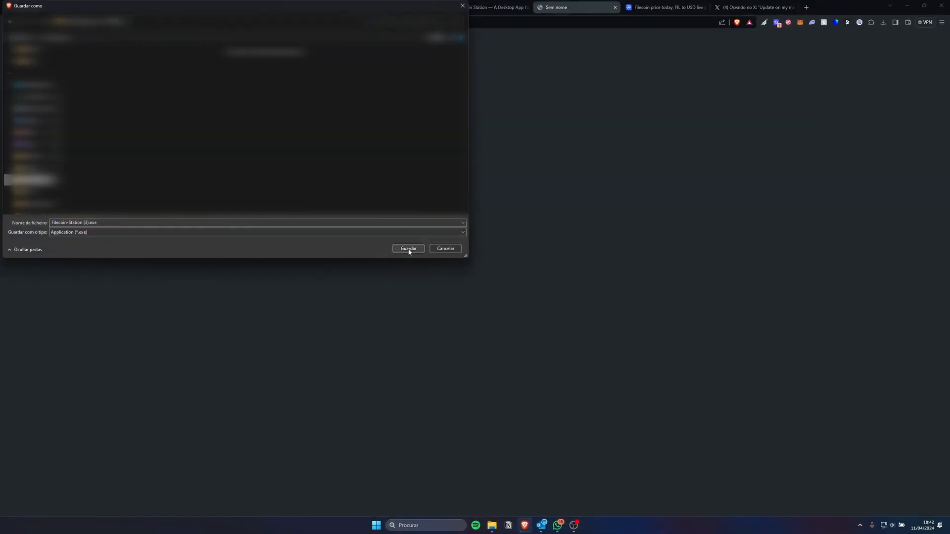
pyautogui.click(408, 249)
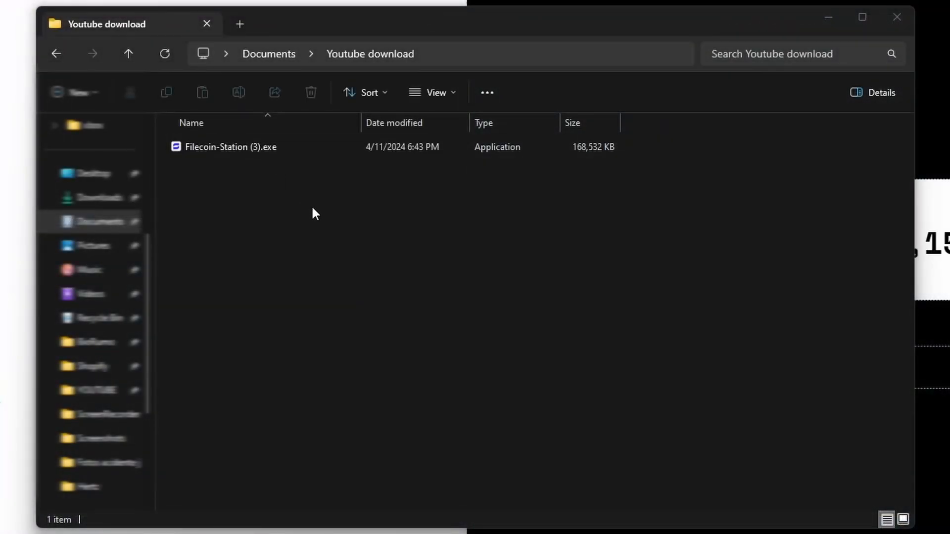
# Step: Run the installer with 'Only for me' and the default folder, leaving Station showing jobs and FIL rewards
pyautogui.click(242, 147)
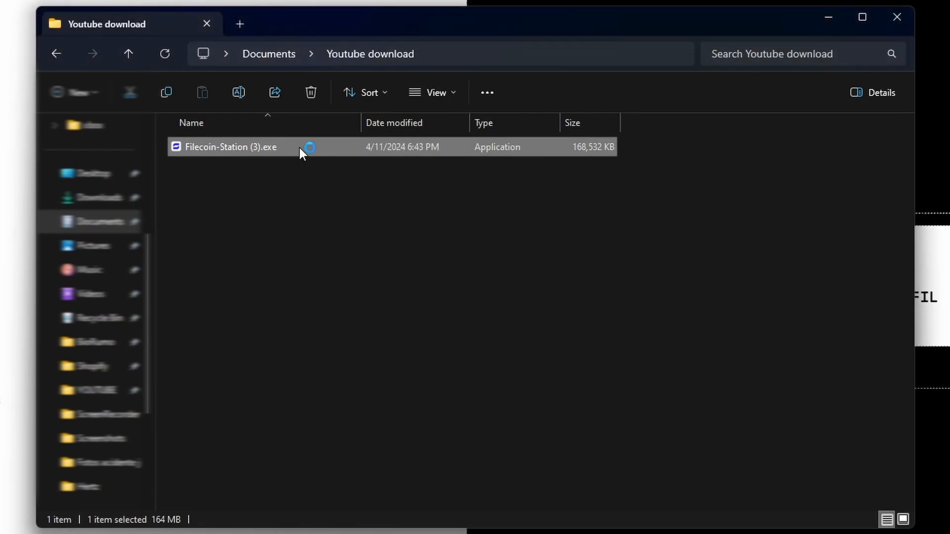
pyautogui.doubleClick(230, 147)
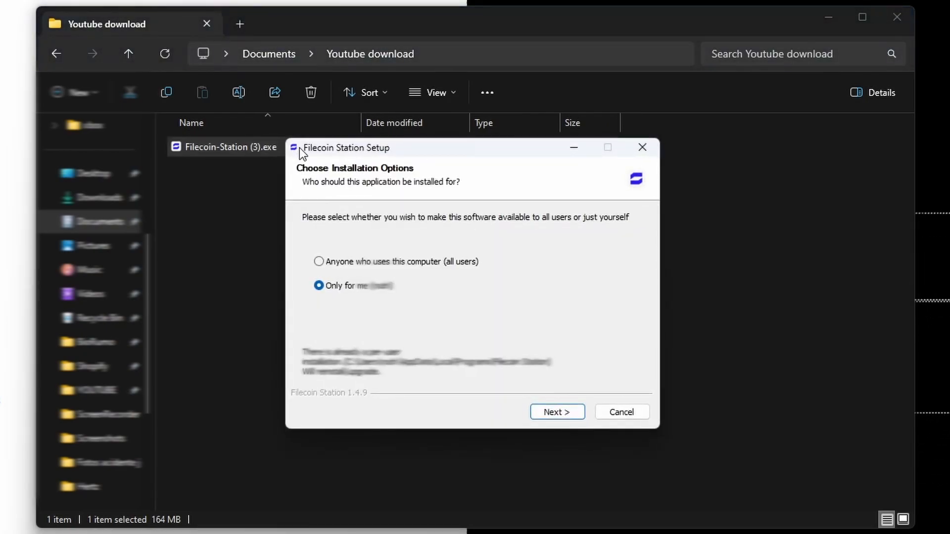
pyautogui.moveTo(416, 337)
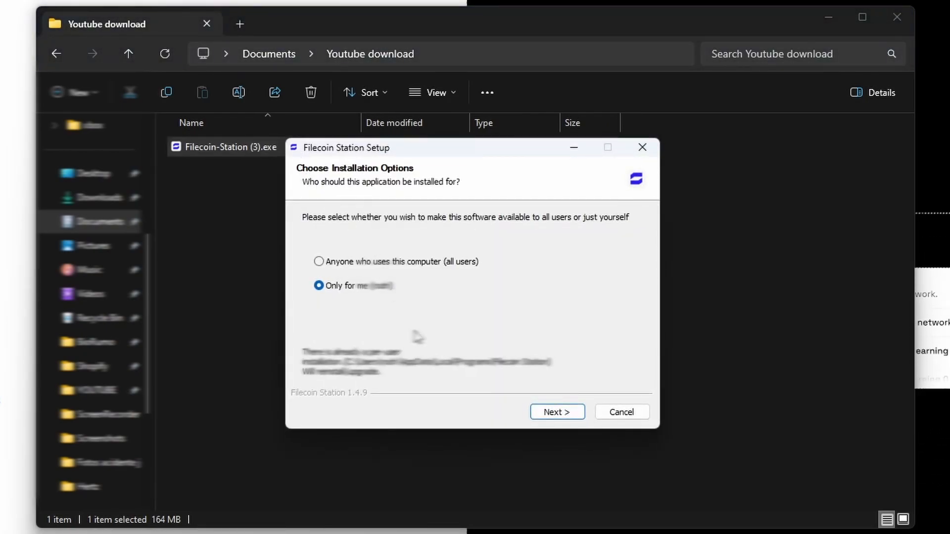
pyautogui.moveTo(503, 411)
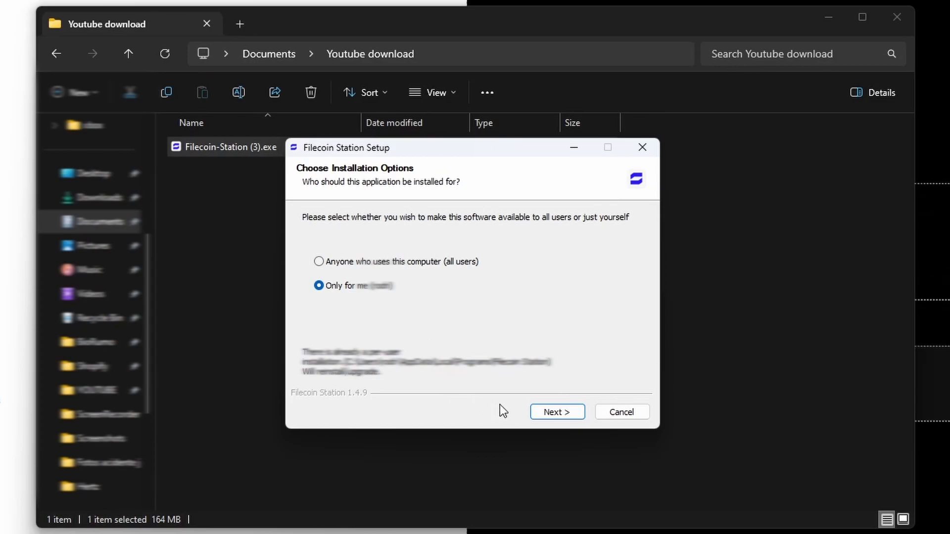
pyautogui.moveTo(508, 411)
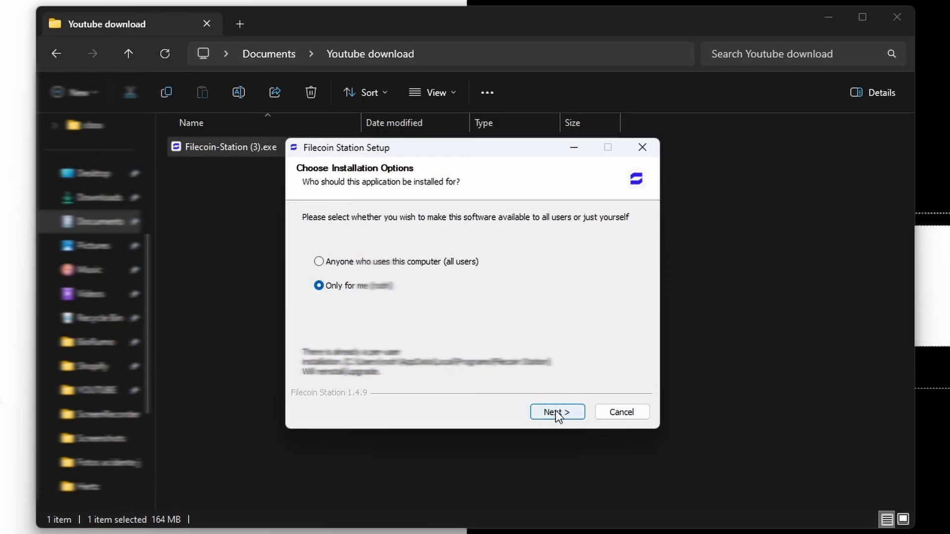
pyautogui.click(556, 411)
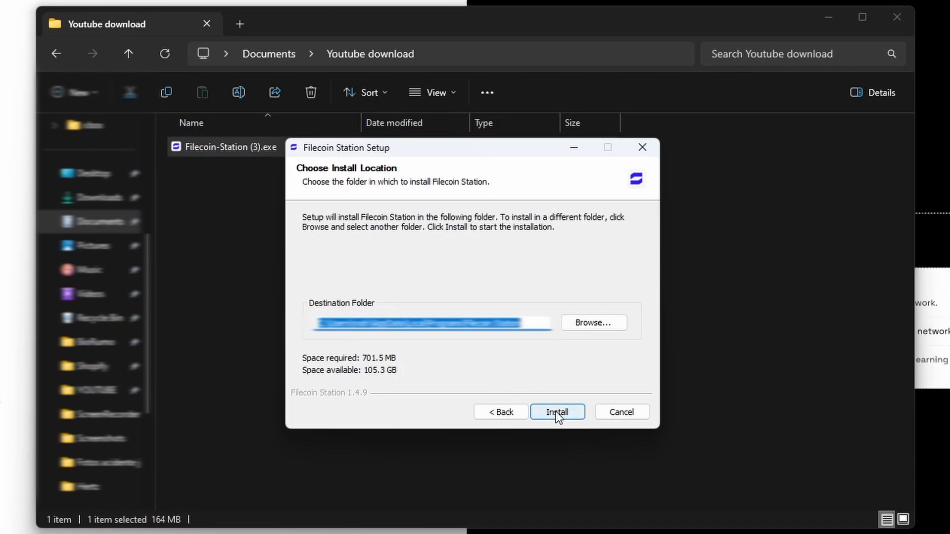
pyautogui.click(556, 412)
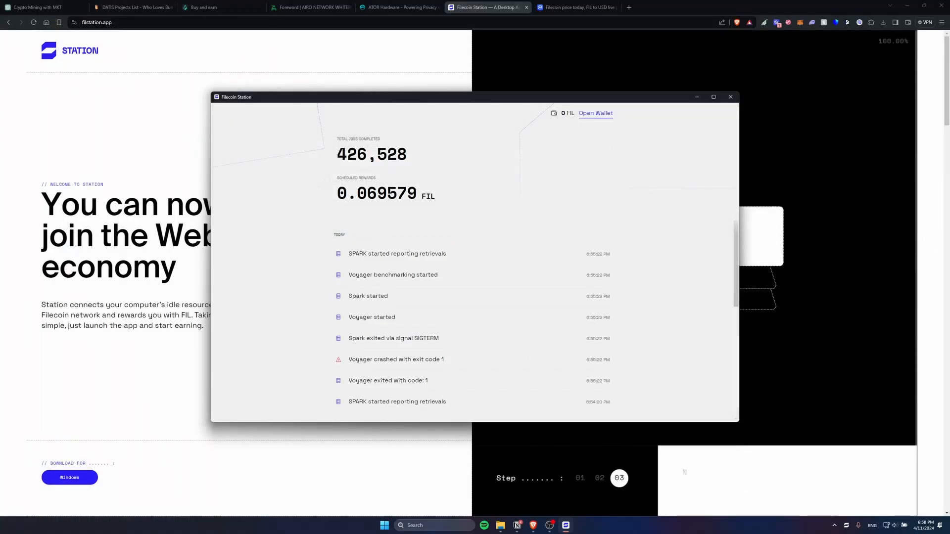
# Step: Run Check for Updates, confirm 1.4.9 is latest, and dismiss the 'Update not available' notice
pyautogui.click(579, 478)
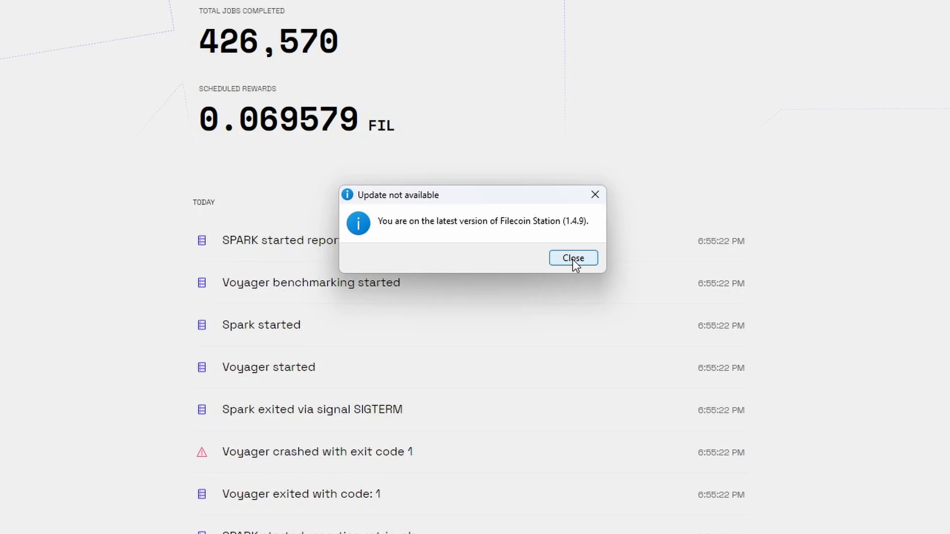
pyautogui.click(572, 257)
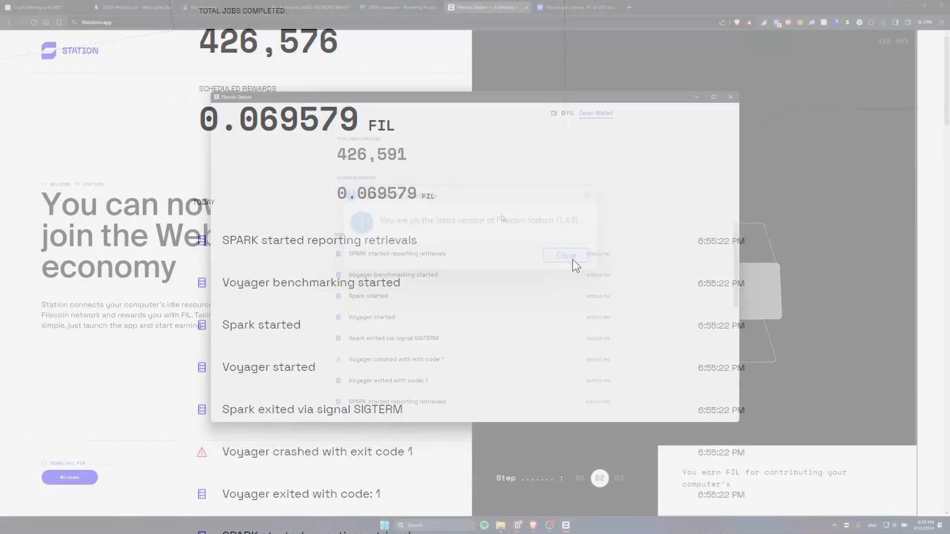
pyautogui.click(564, 256)
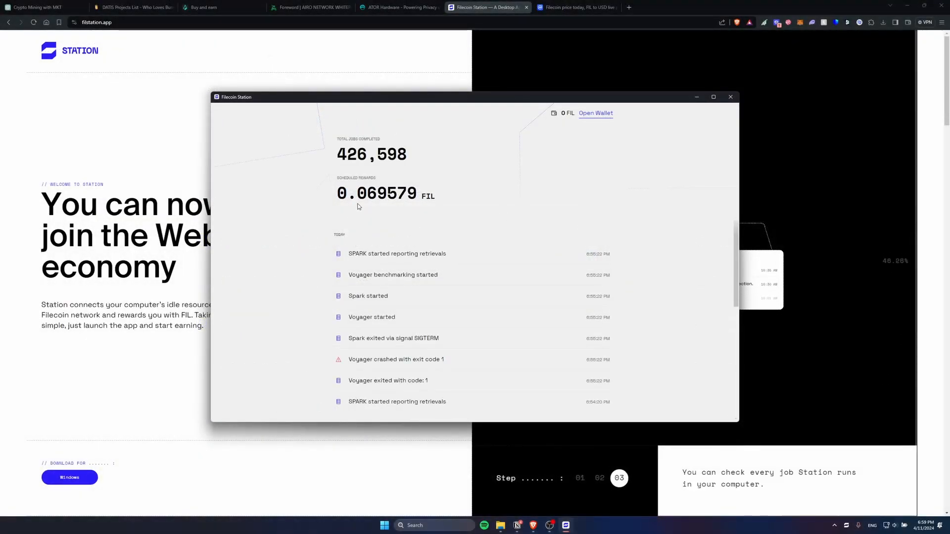
pyautogui.click(574, 7)
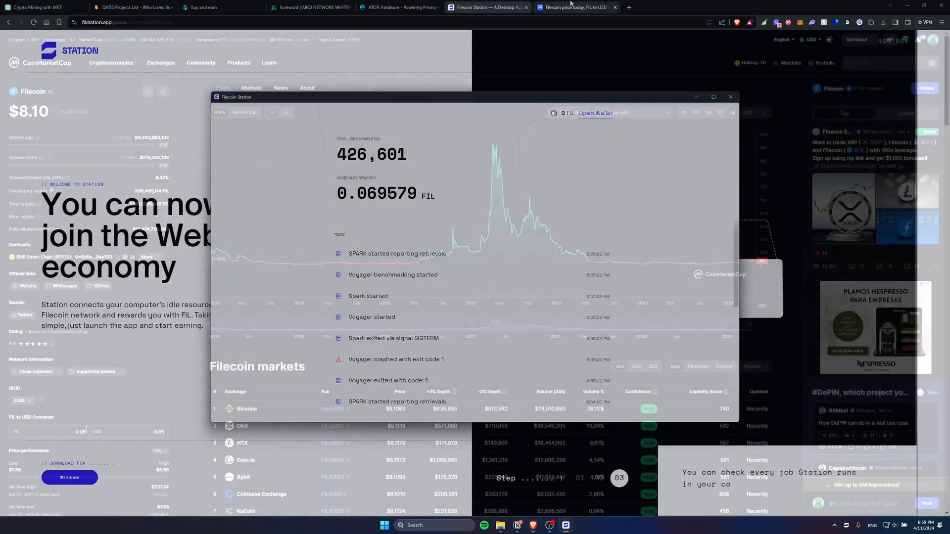
# Step: View Filecoin's Market cap chart on CoinMarketCap, then return to the Filecoin Station site
pyautogui.click(730, 97)
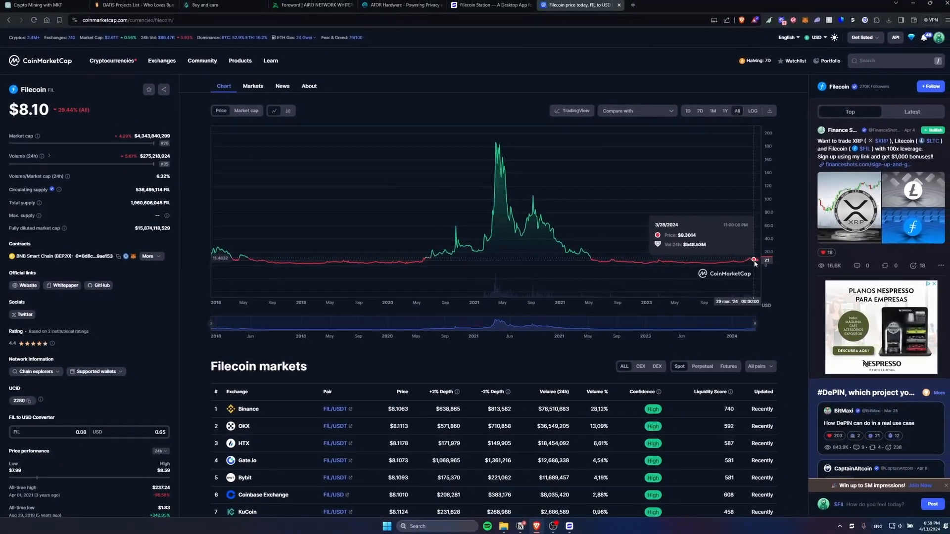
pyautogui.moveTo(528, 231)
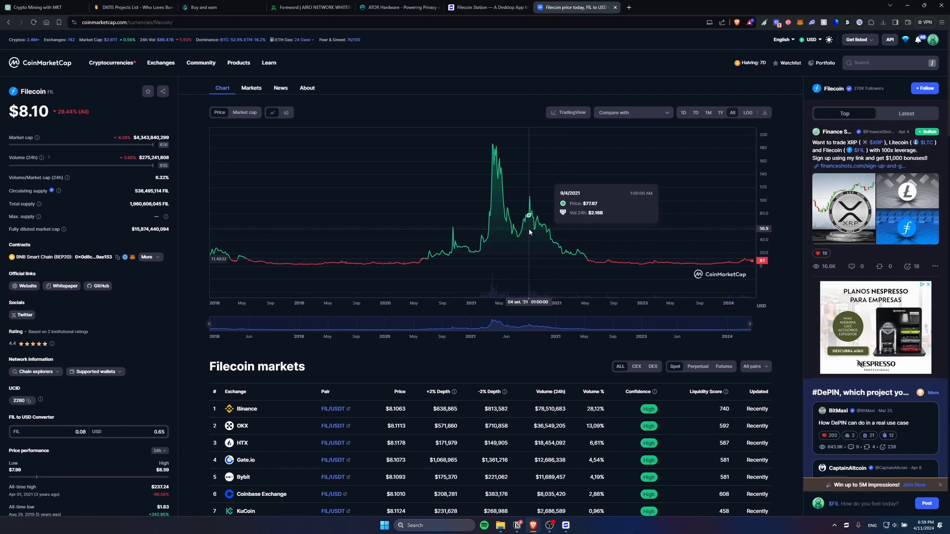
pyautogui.moveTo(492, 221)
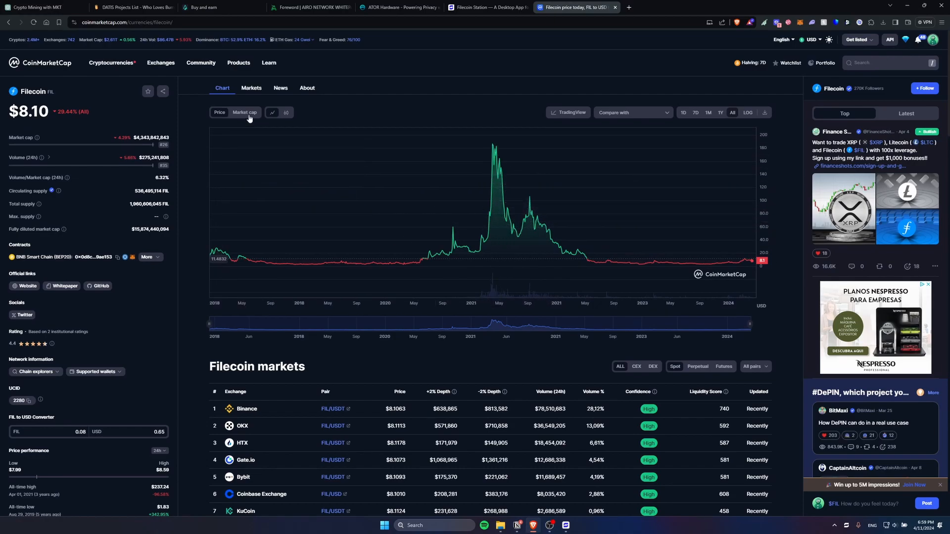
pyautogui.click(244, 113)
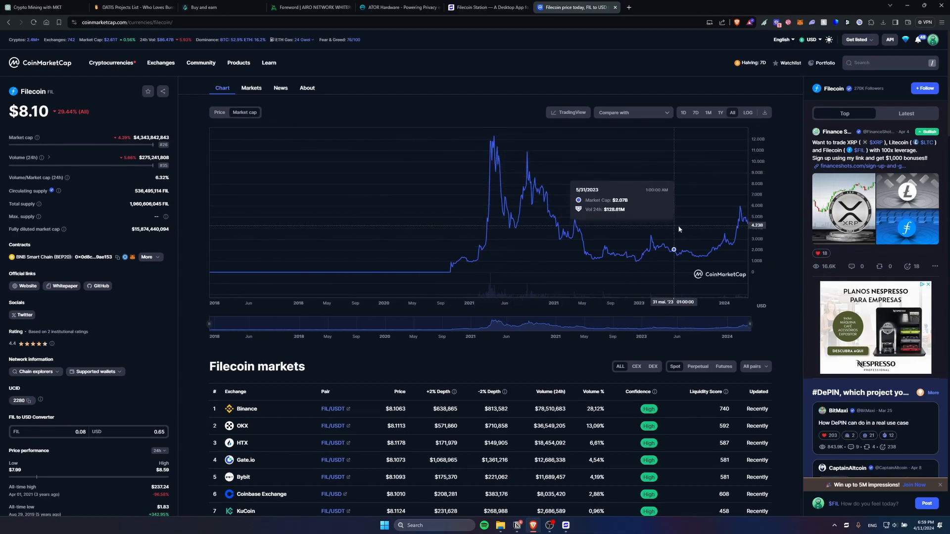
pyautogui.moveTo(739, 224)
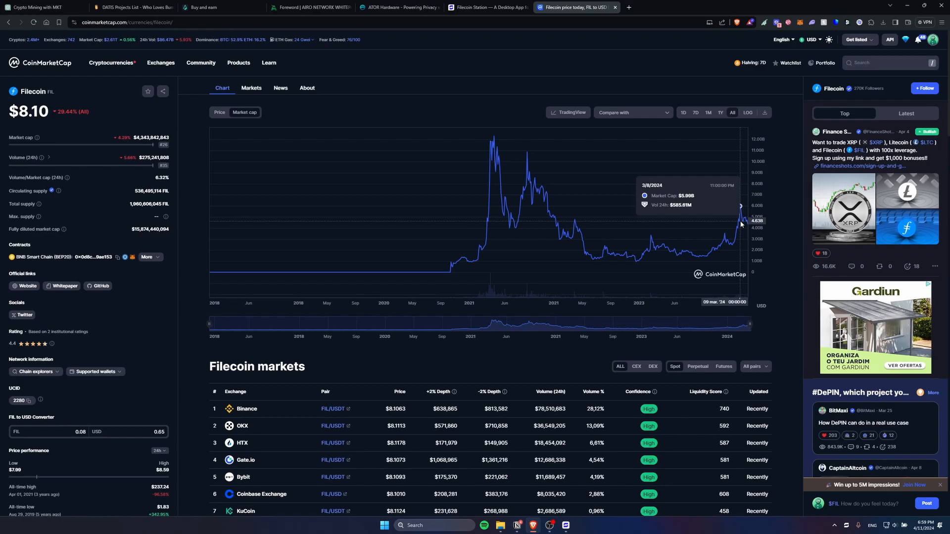
pyautogui.moveTo(780, 228)
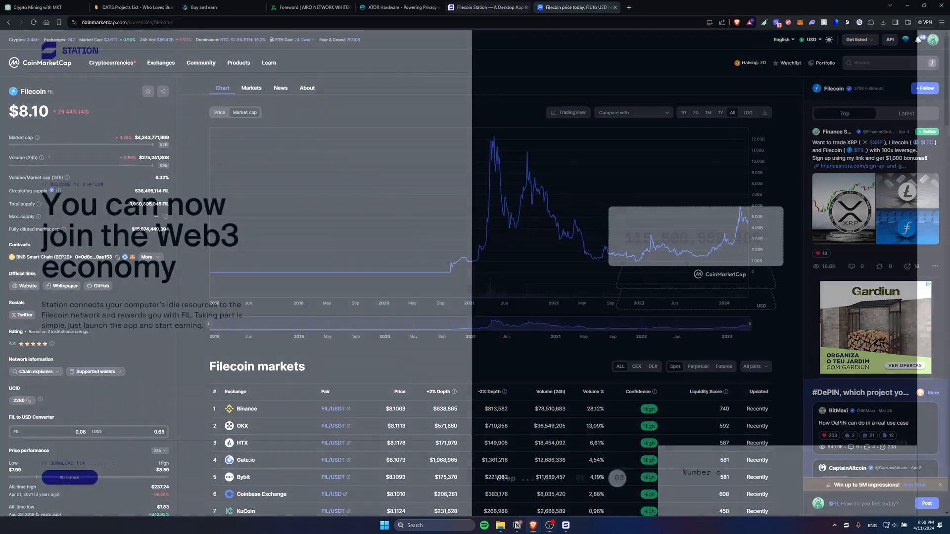
pyautogui.click(487, 7)
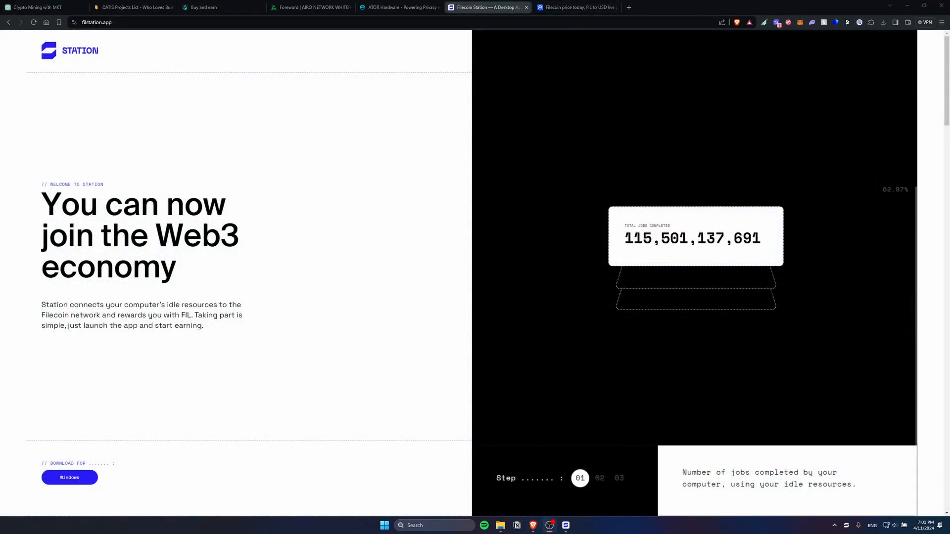
pyautogui.click(600, 478)
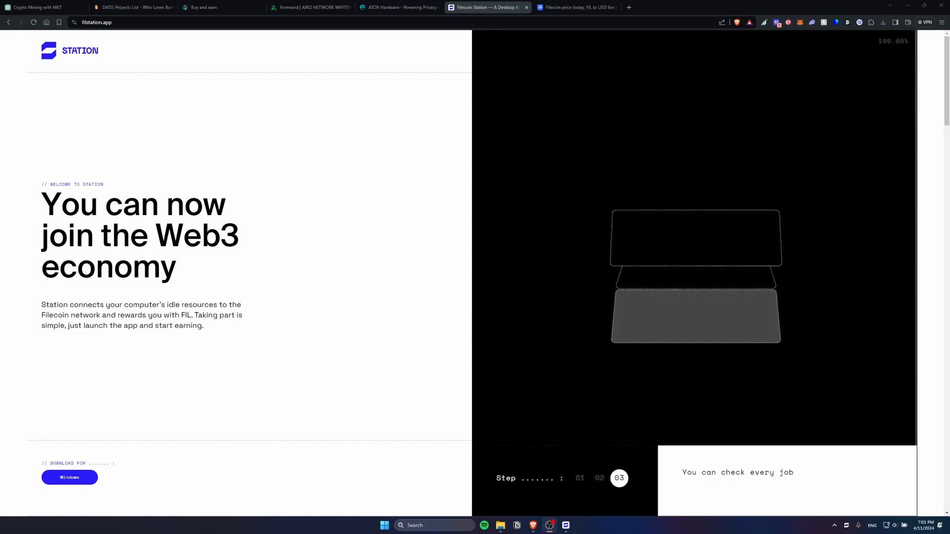
pyautogui.click(580, 479)
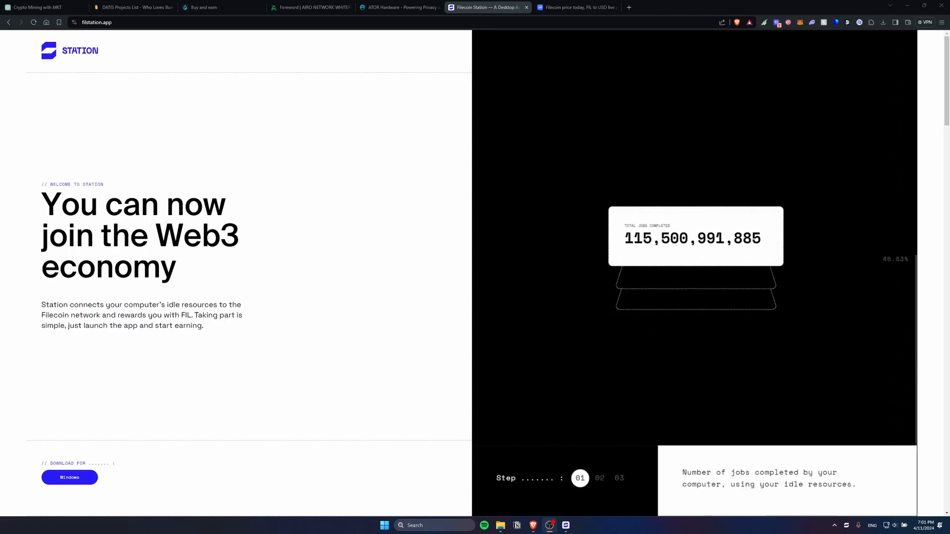